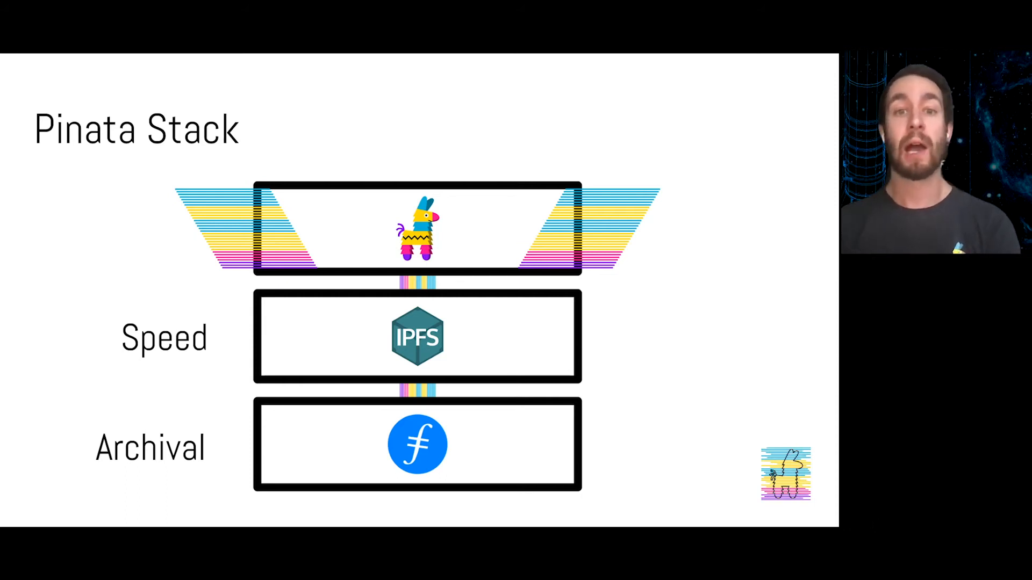
- Advance the slides, then show details of the most recent snapshot with its two shards
key(Right)
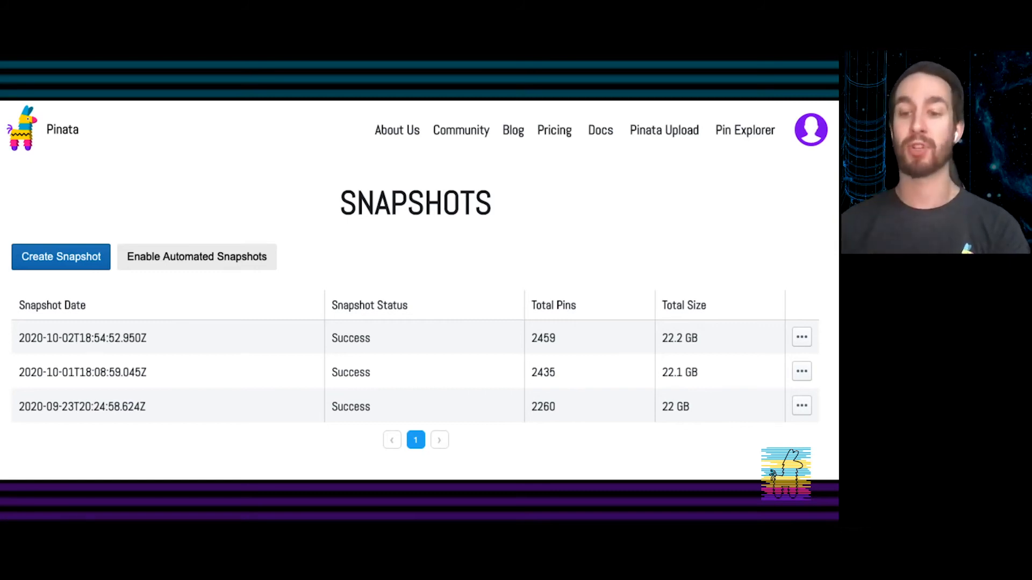
click(801, 337)
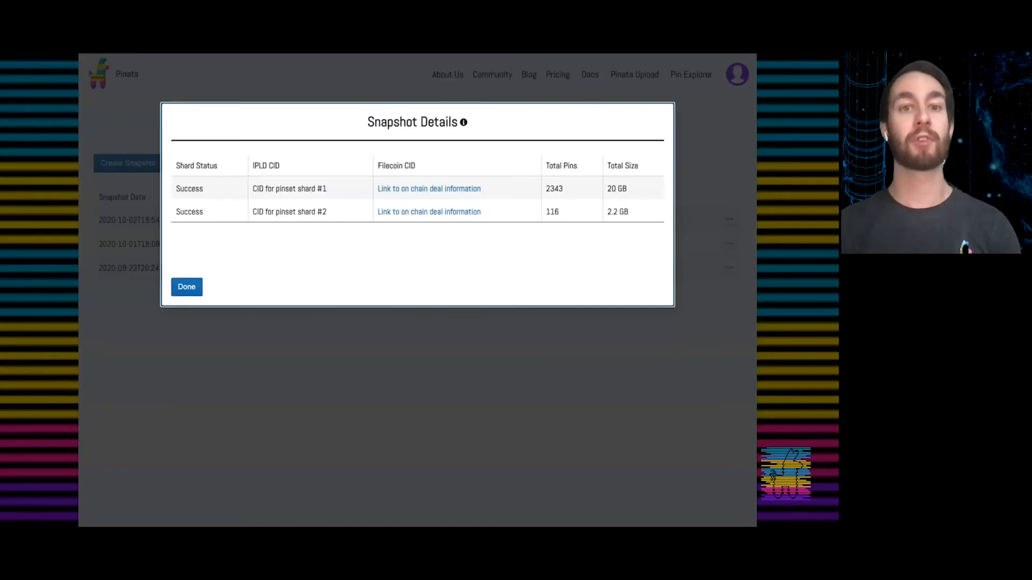